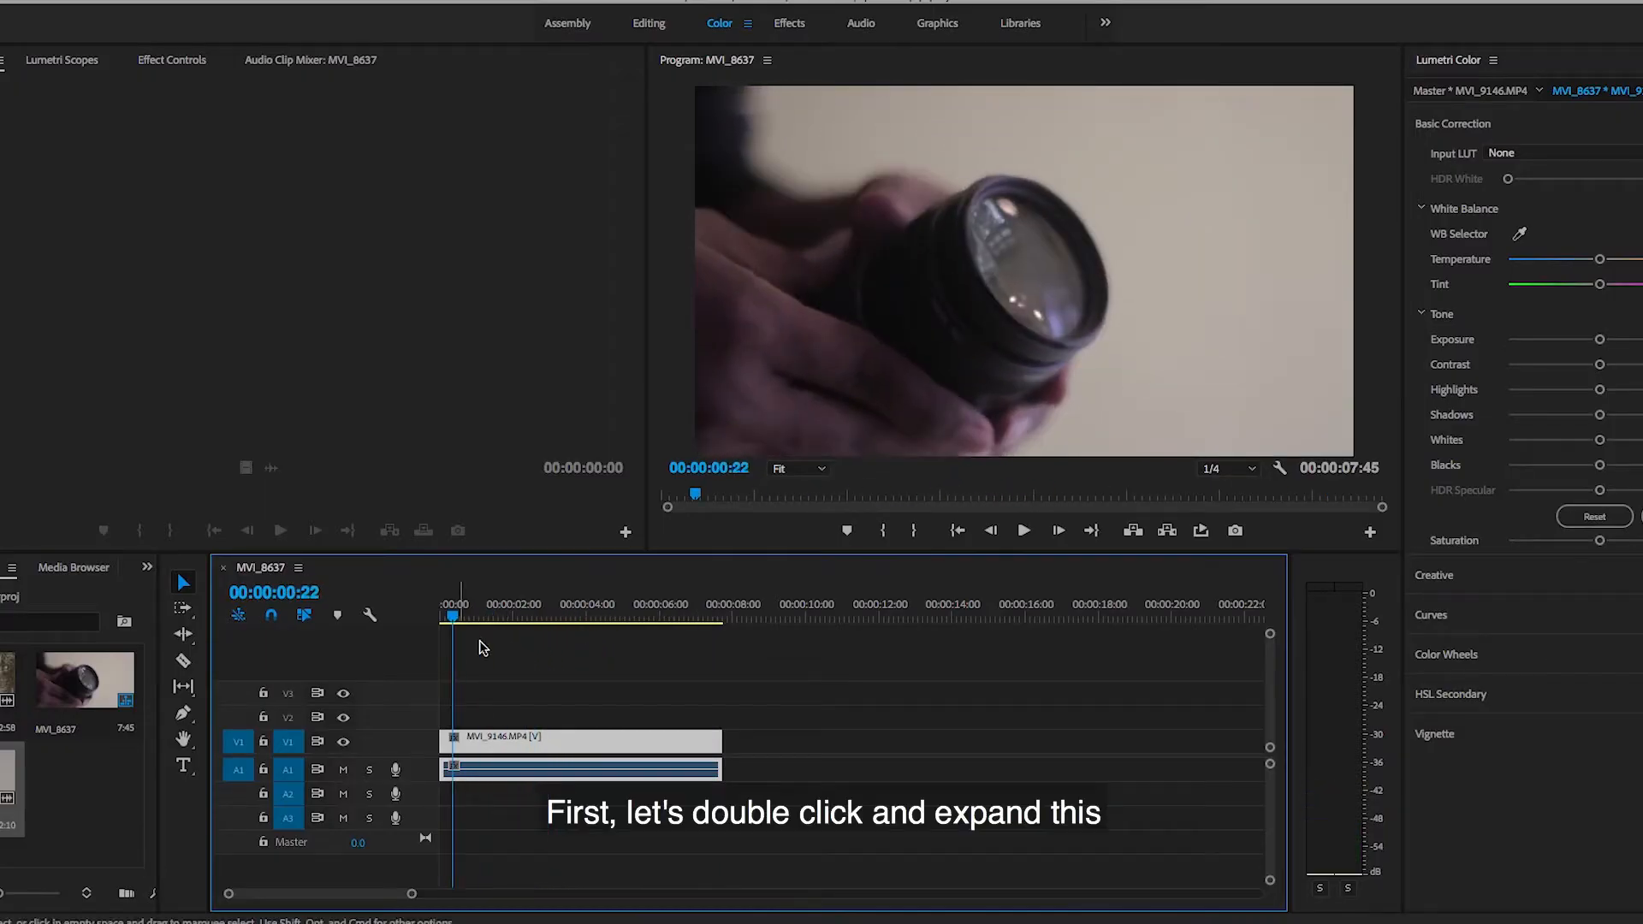
Expand V1, show the clip's Time Remapping speed line, and keyframe it near two seconds
double_click(578, 741)
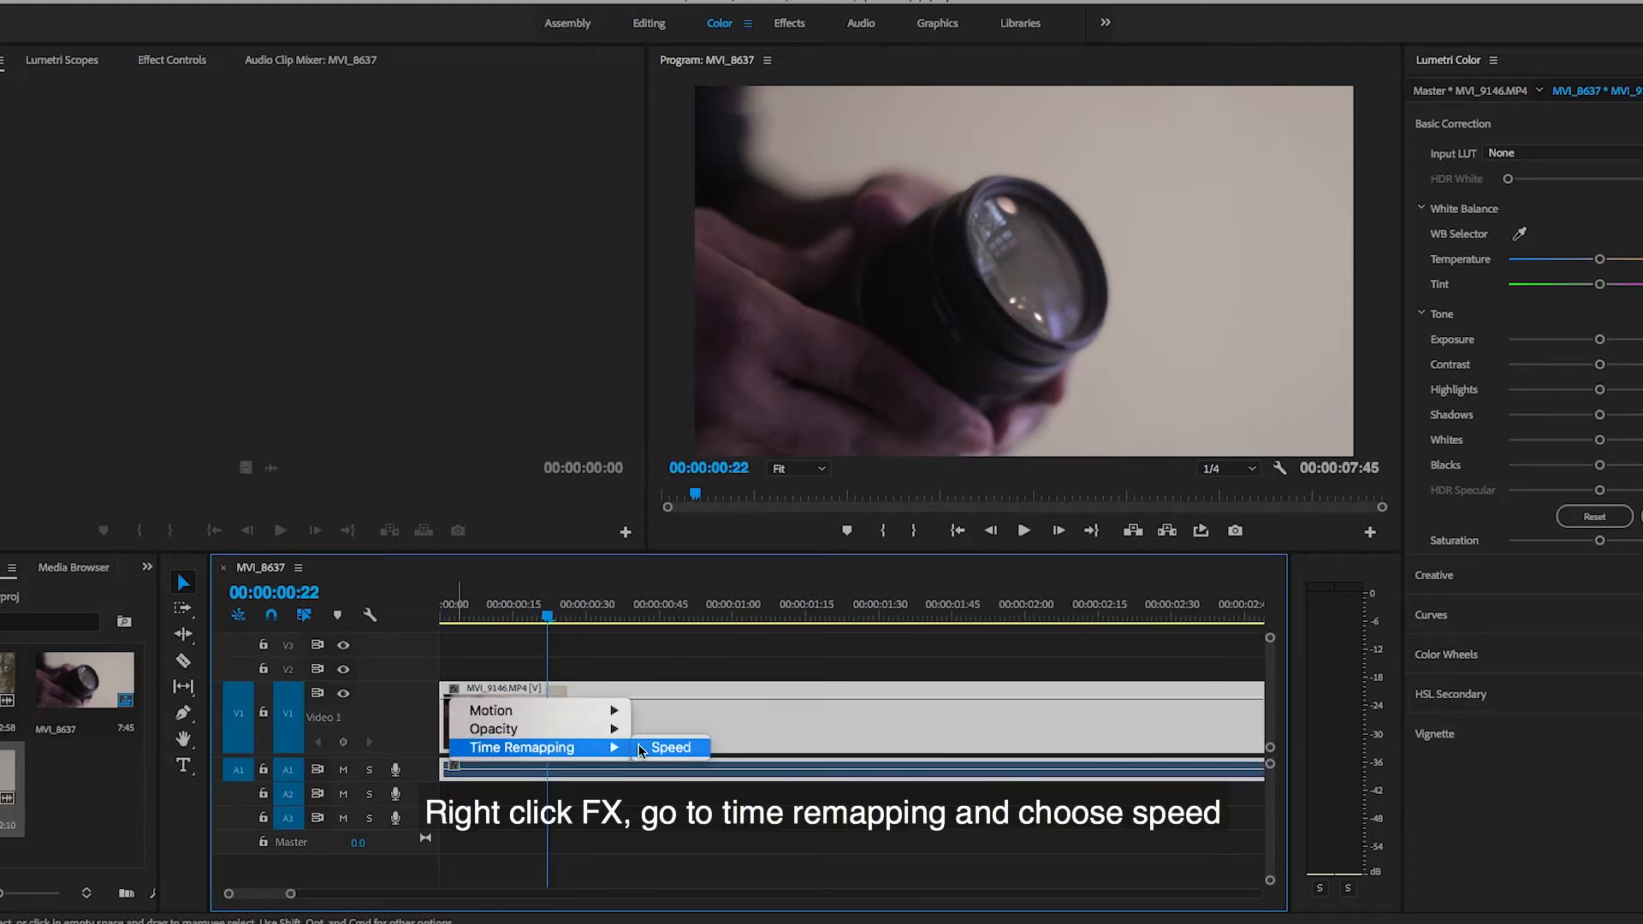
left_click(672, 748)
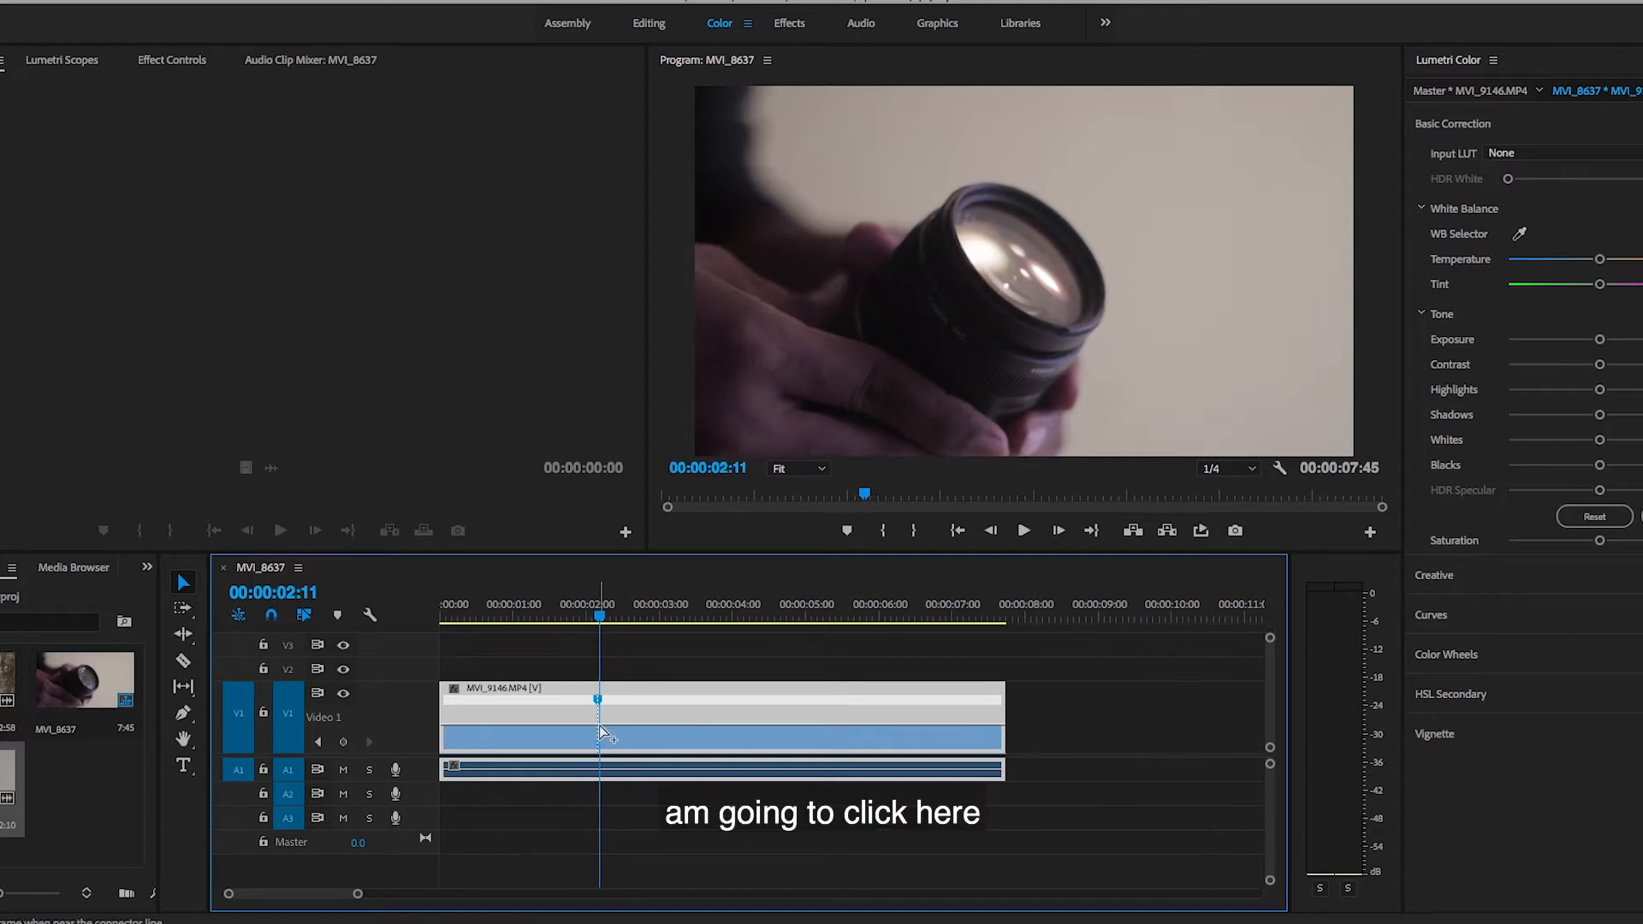
left_click(642, 614)
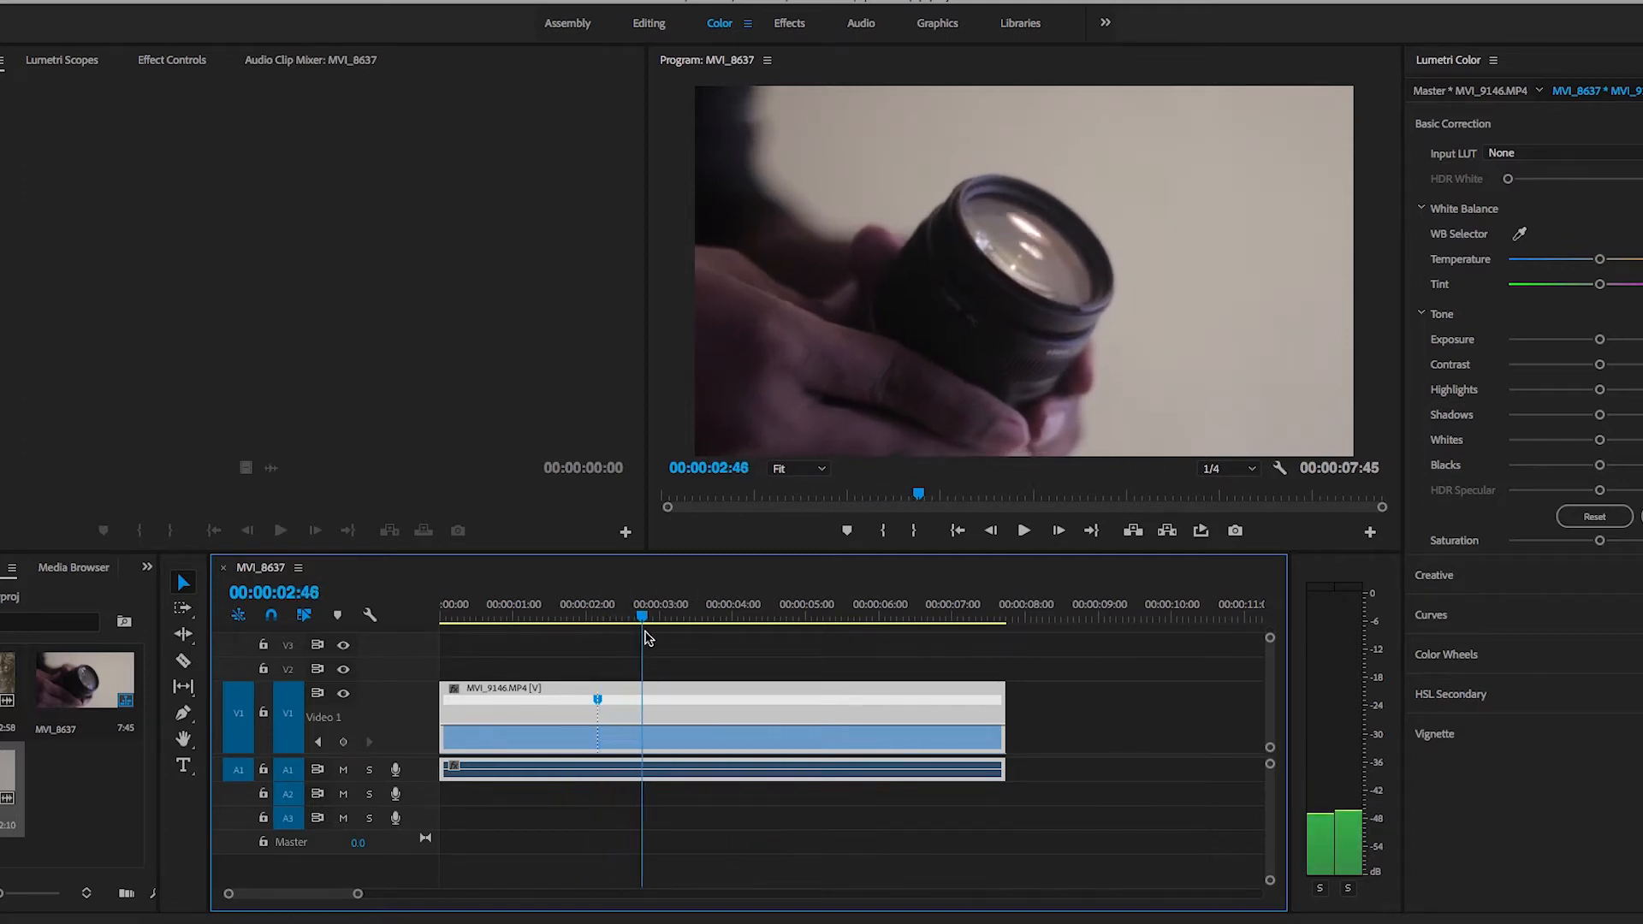
Move further into the clip to retime the next section, shortening it to 3:52
left_click(696, 616)
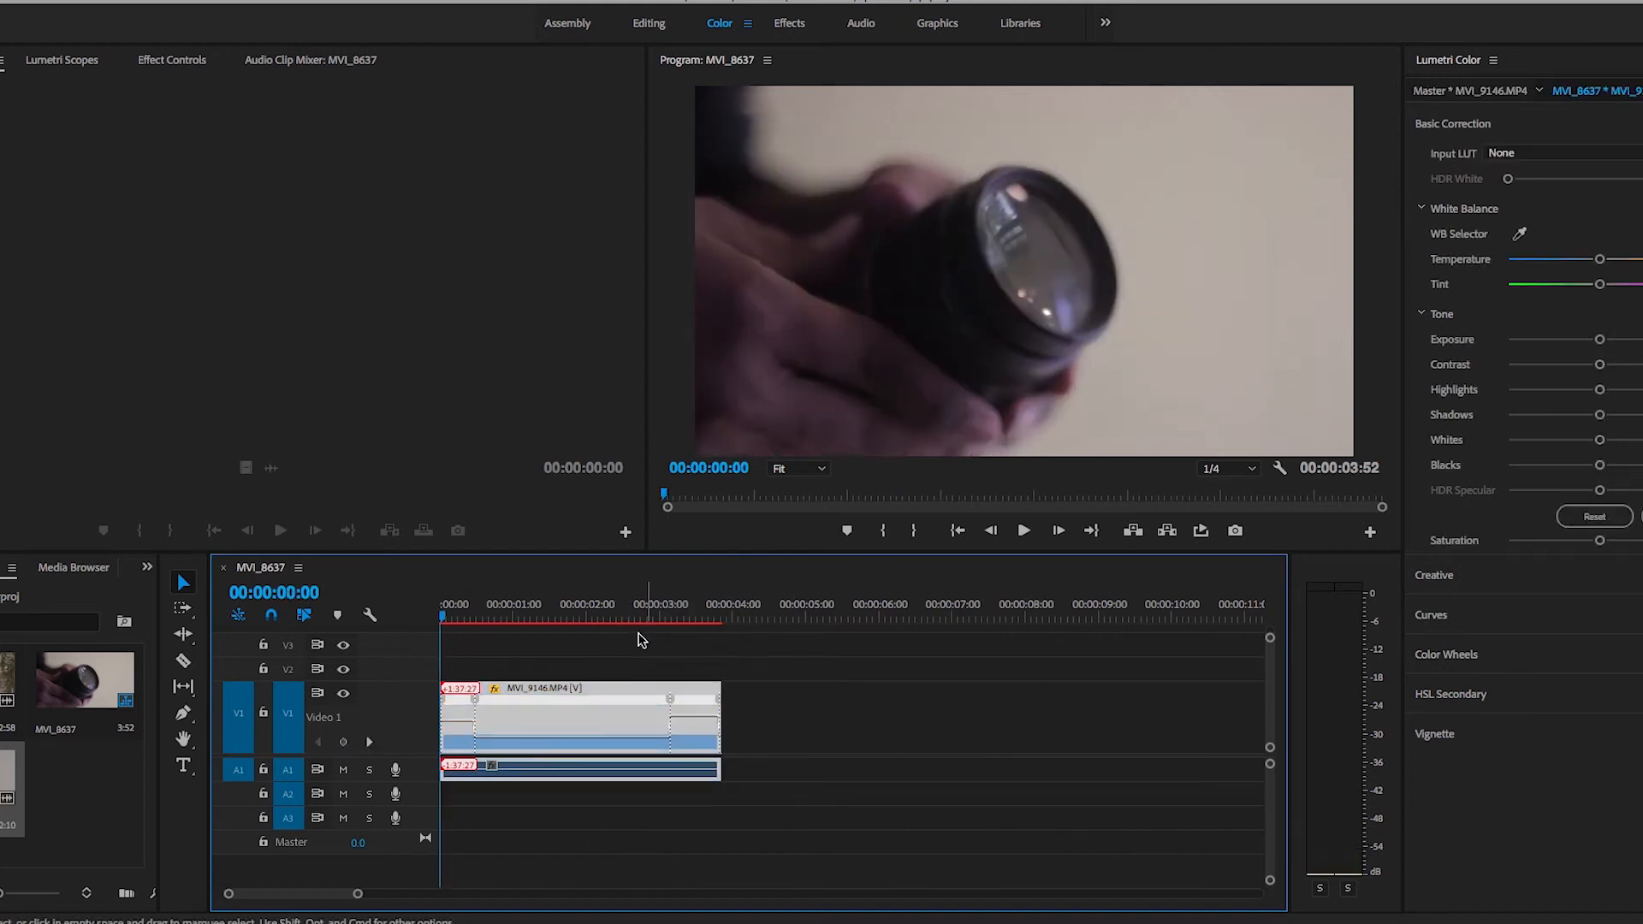
Split a speed keyframe into a gradual ramp, leaving the clip 3:11, and scrub back to preview
left_click(1023, 530)
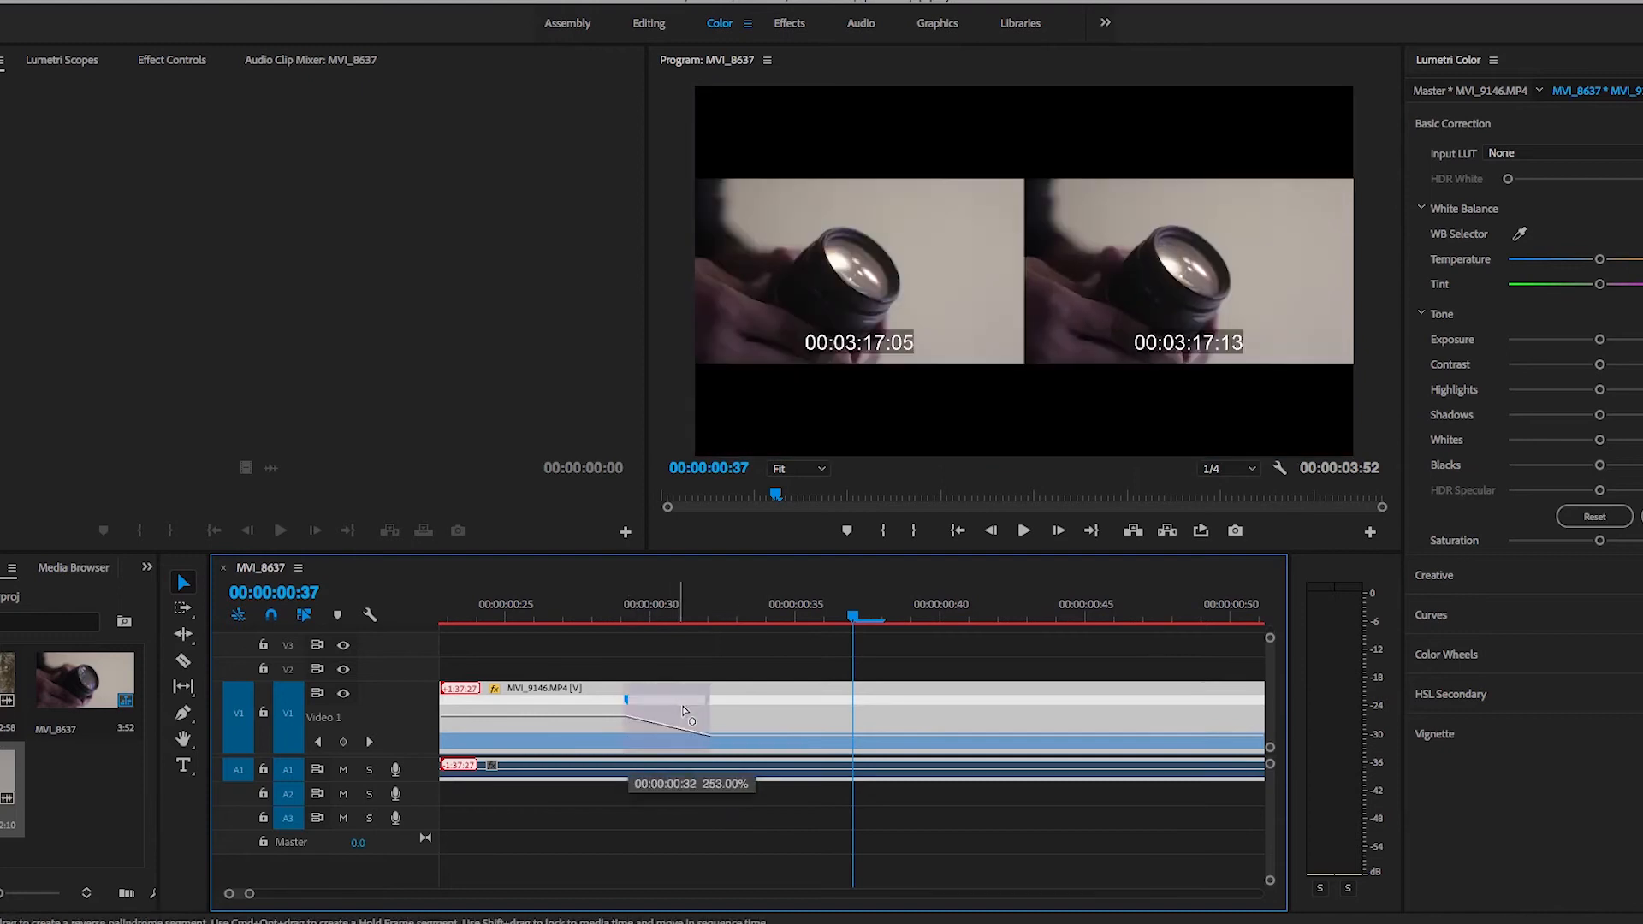
left_click(679, 620)
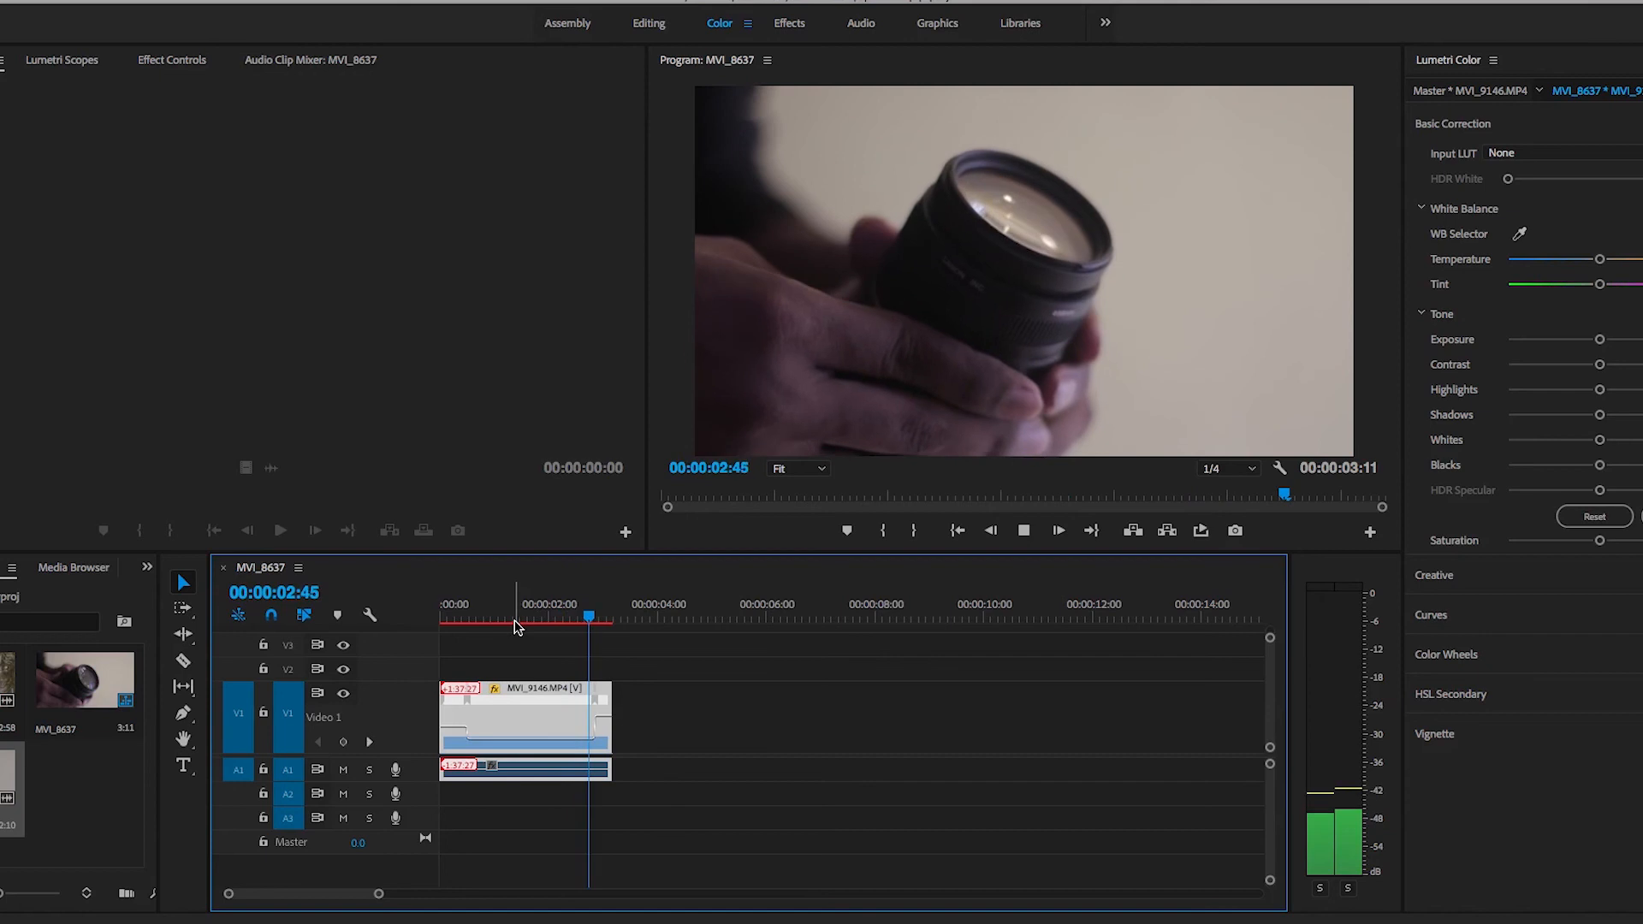
left_click_drag(590, 617, 547, 617)
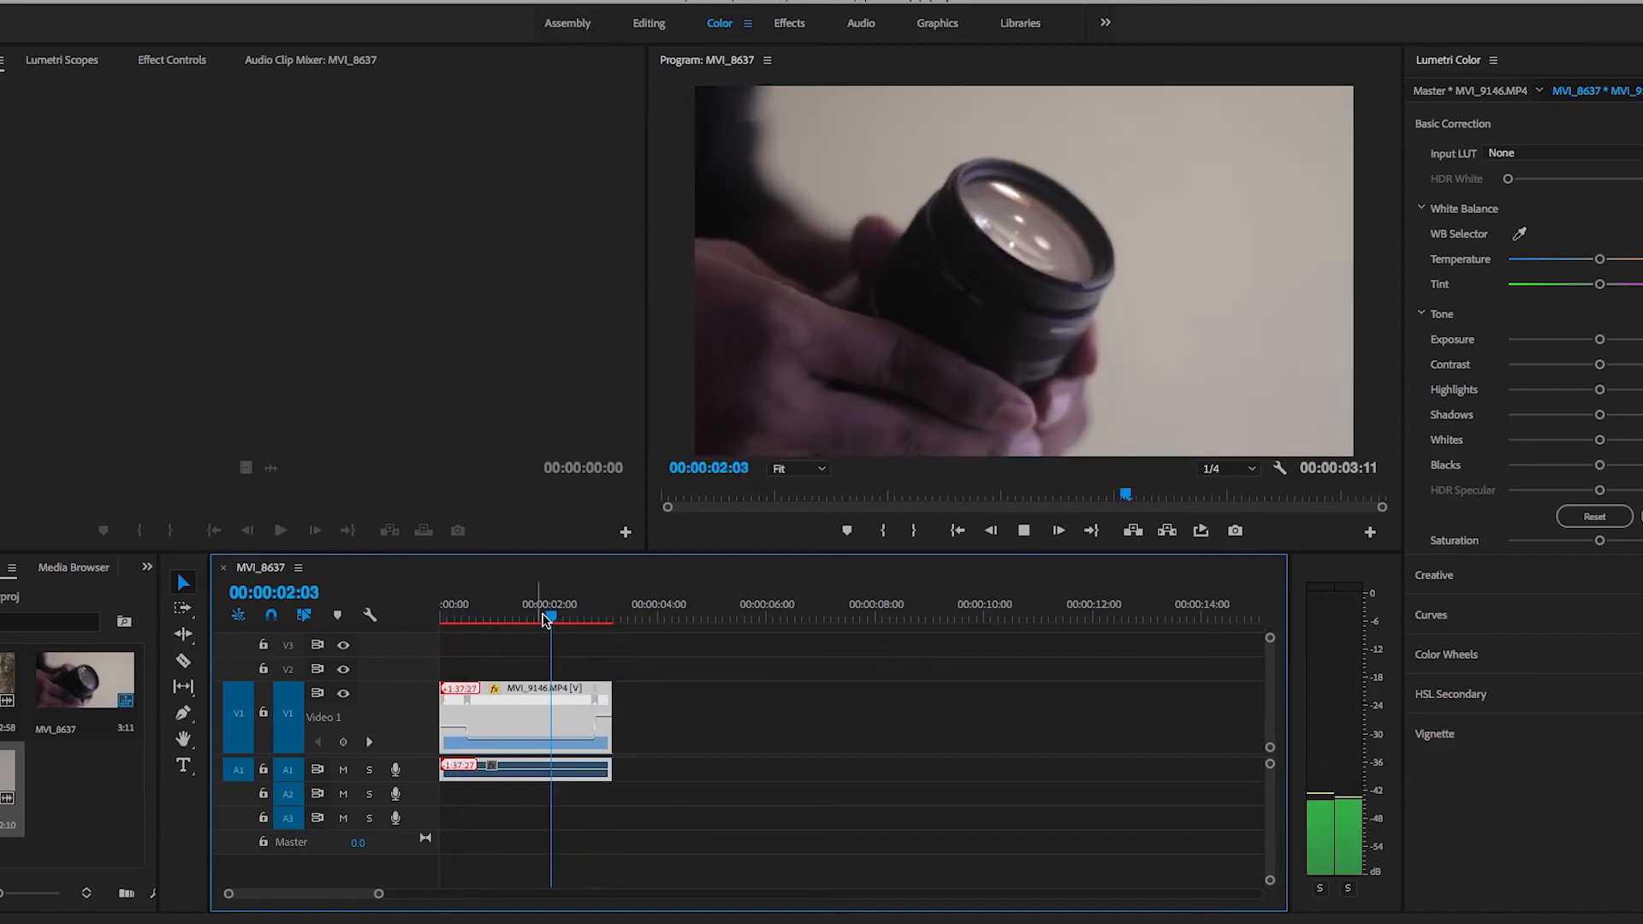